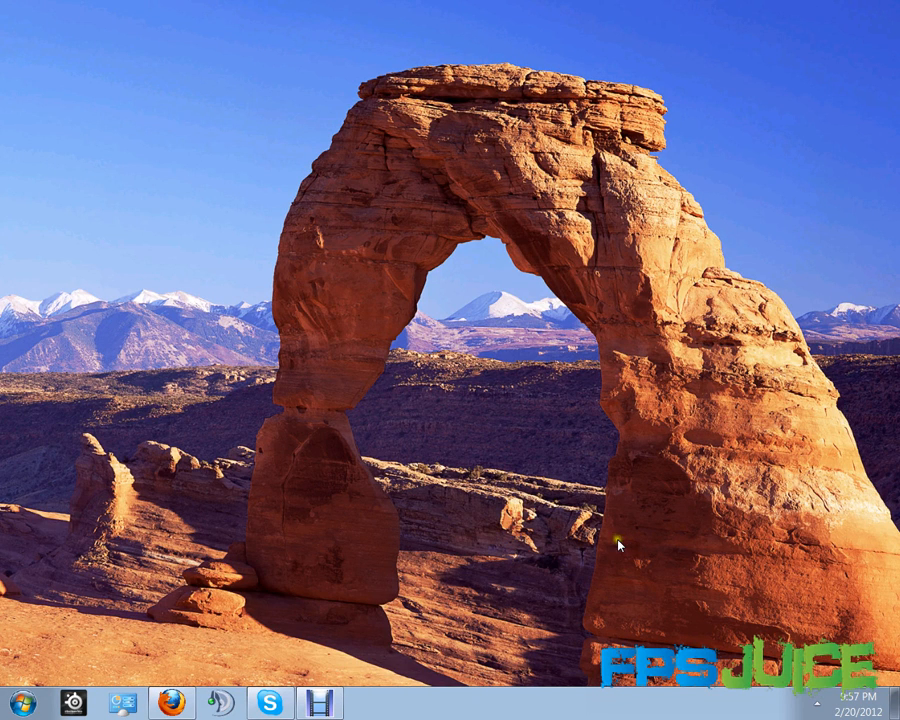
mouse_move(456, 528)
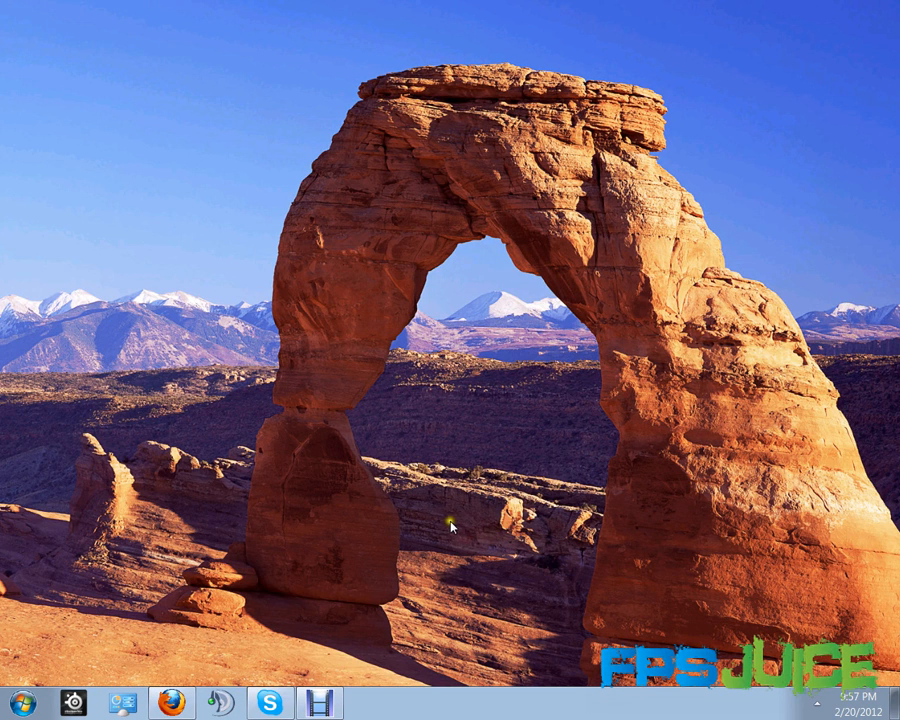
mouse_move(466, 520)
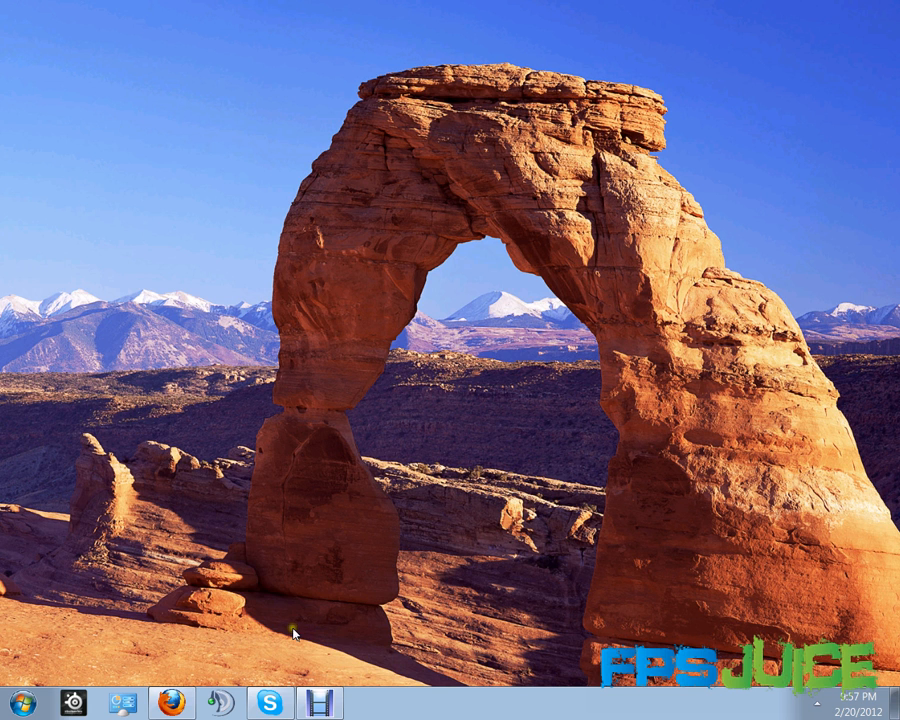
Bring Fraps up from the taskbar and show its Screenshots settings.
click(12, 704)
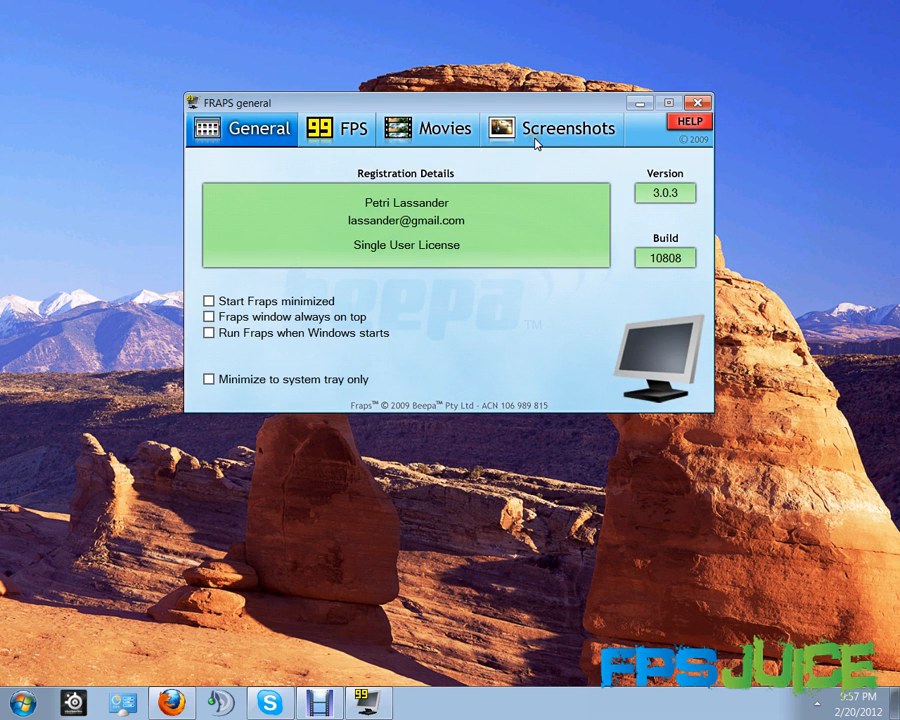
click(552, 128)
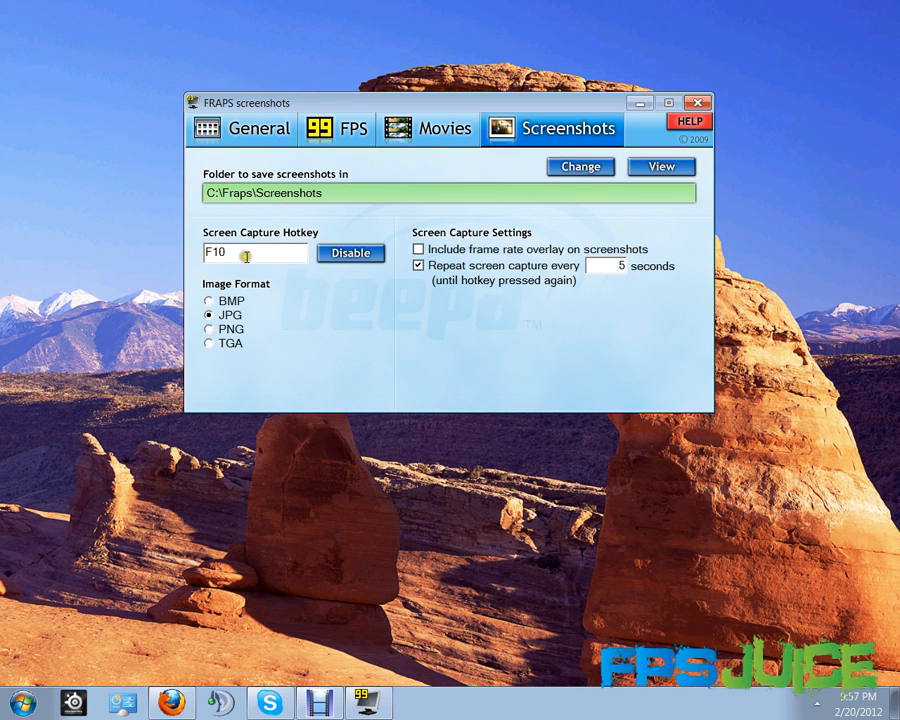
mouse_move(244, 252)
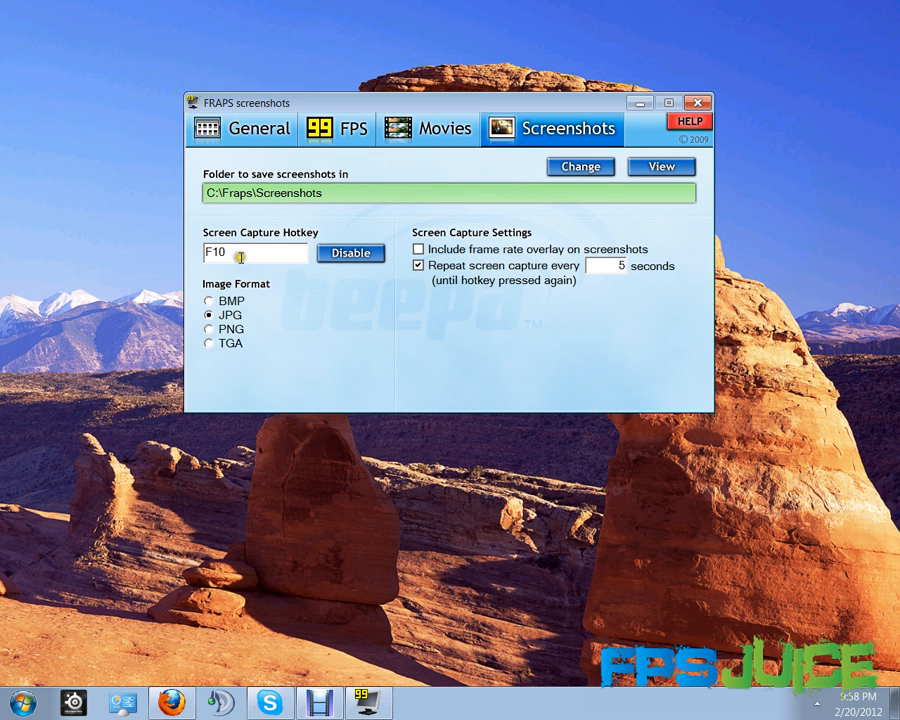
click(350, 252)
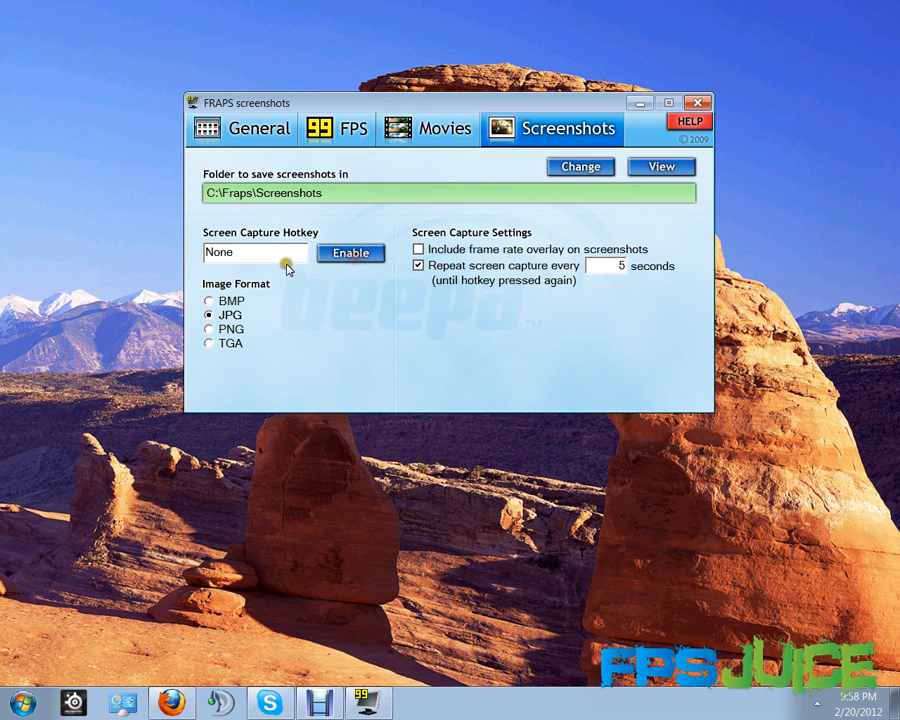
click(256, 252)
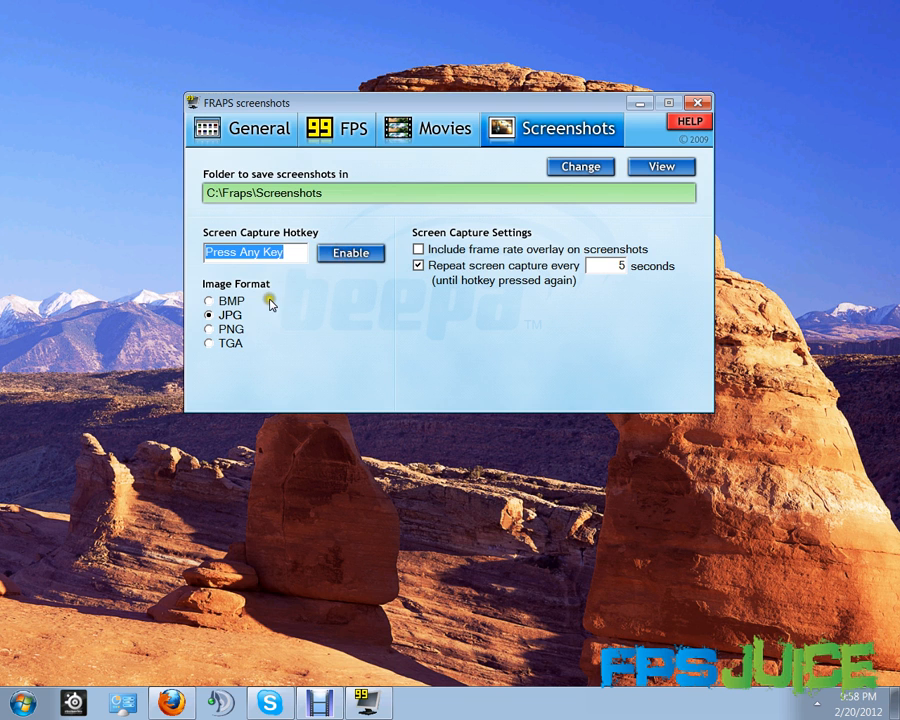
key(F9)
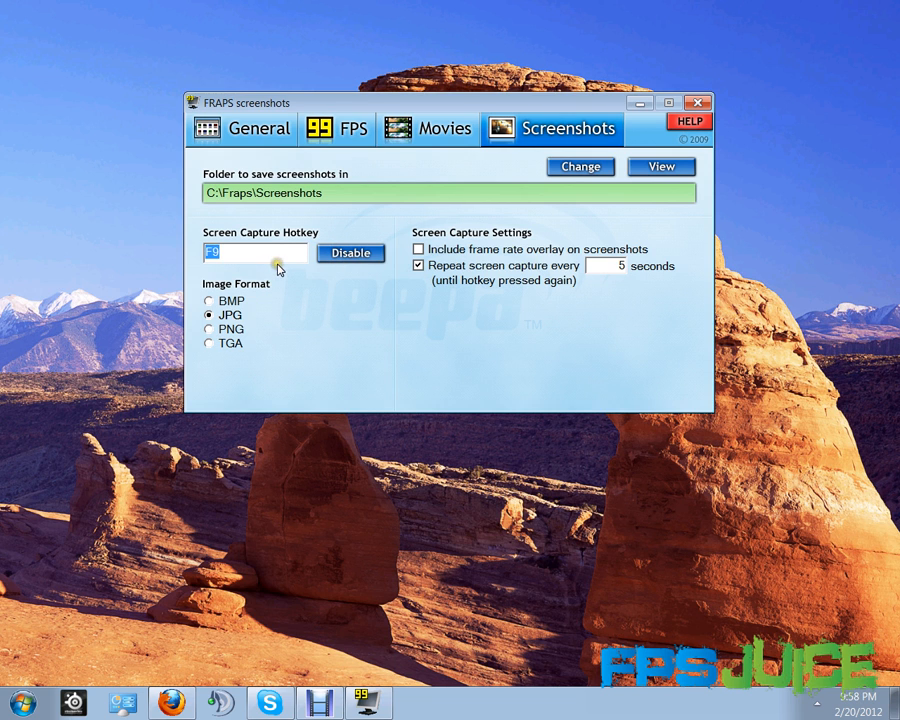
text(F10)
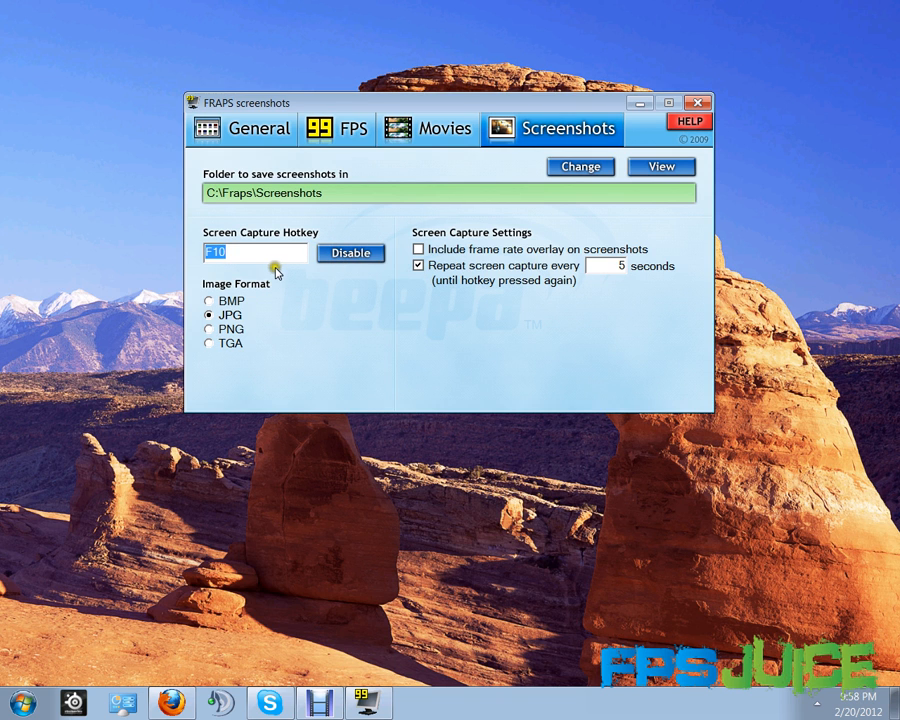
mouse_move(208, 304)
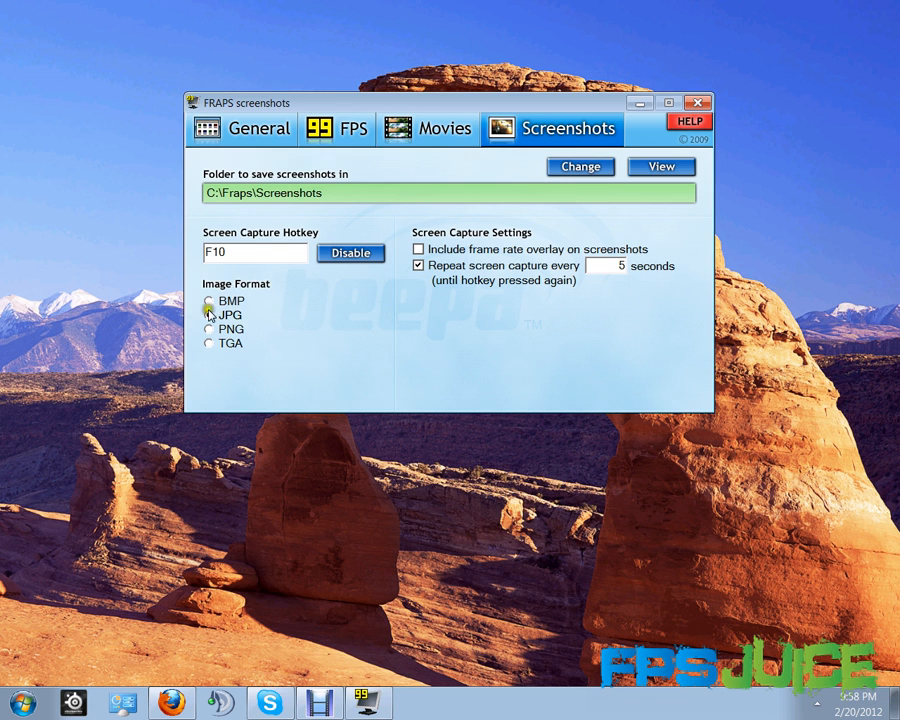
click(210, 328)
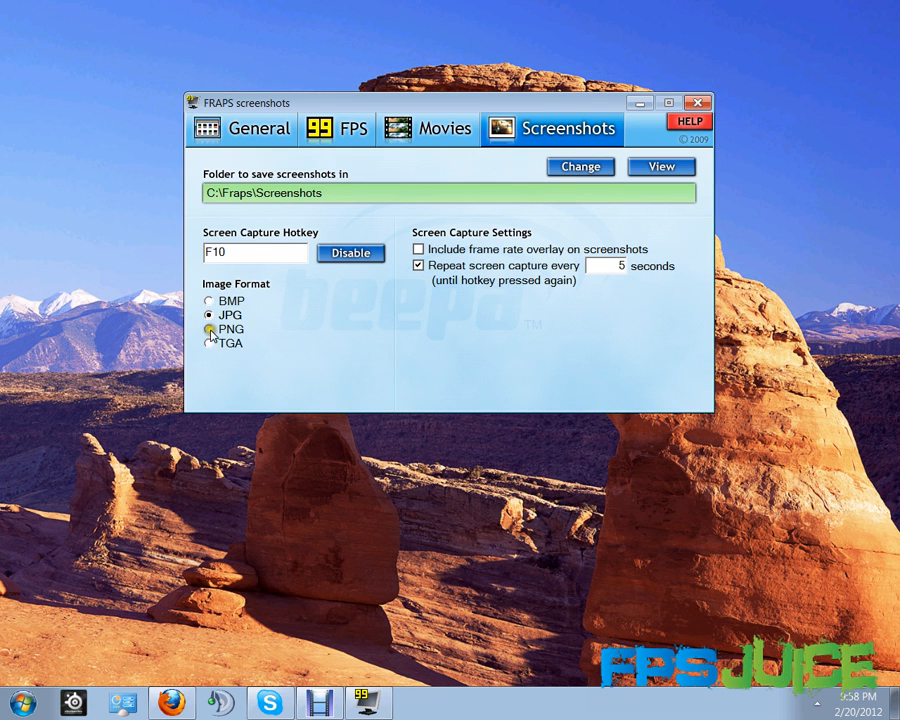
mouse_move(318, 322)
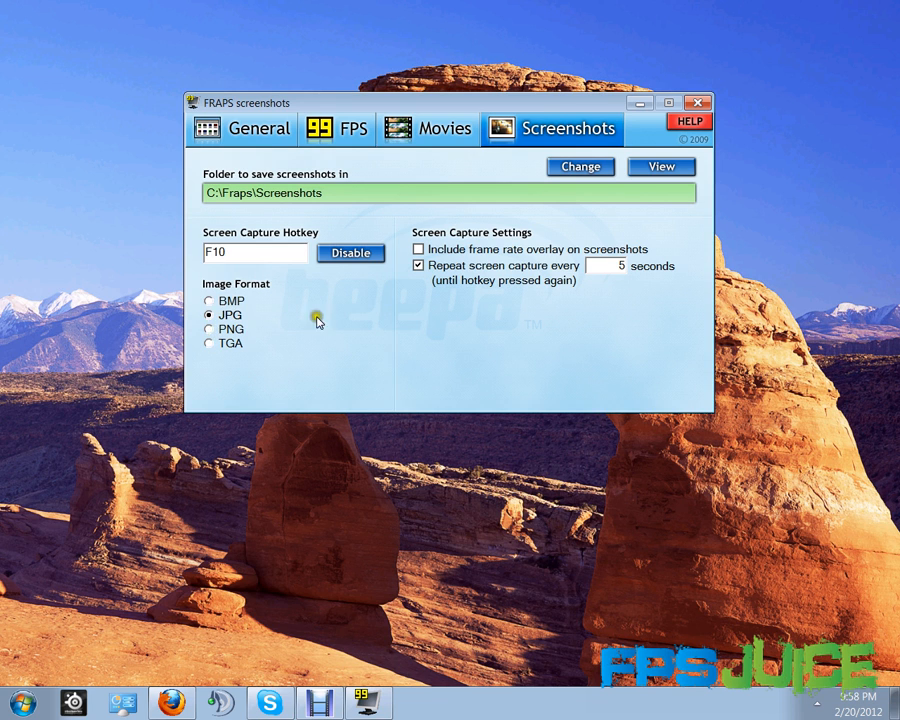
mouse_move(576, 284)
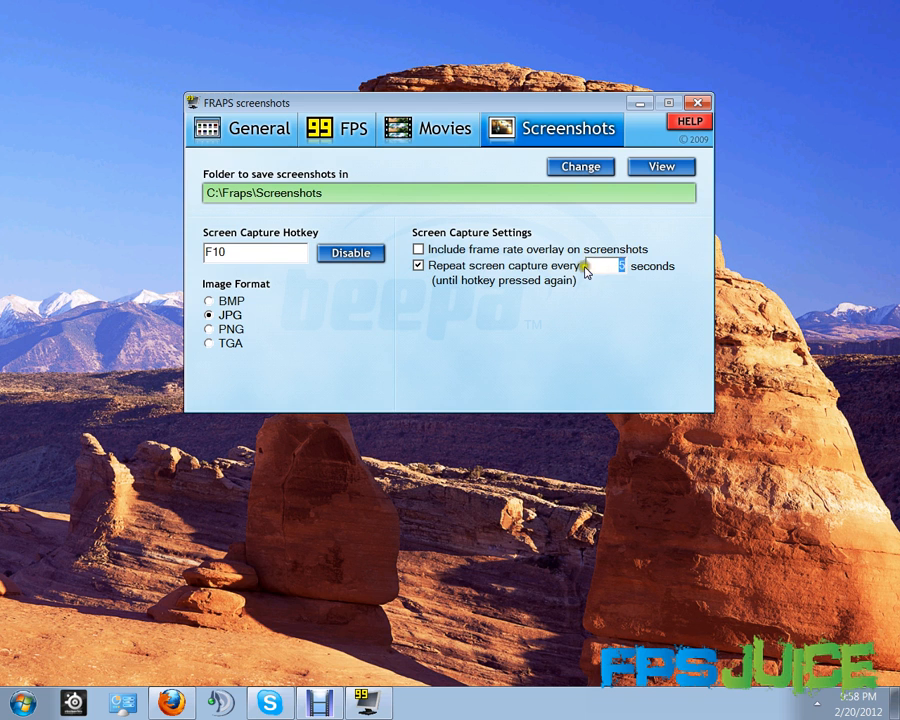
click(418, 266)
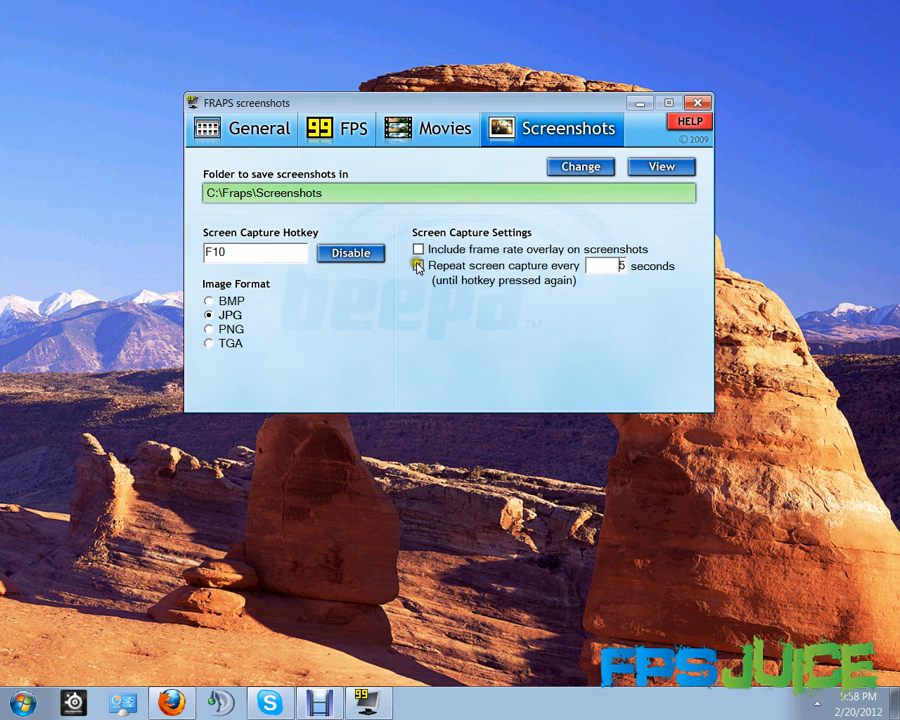
click(416, 266)
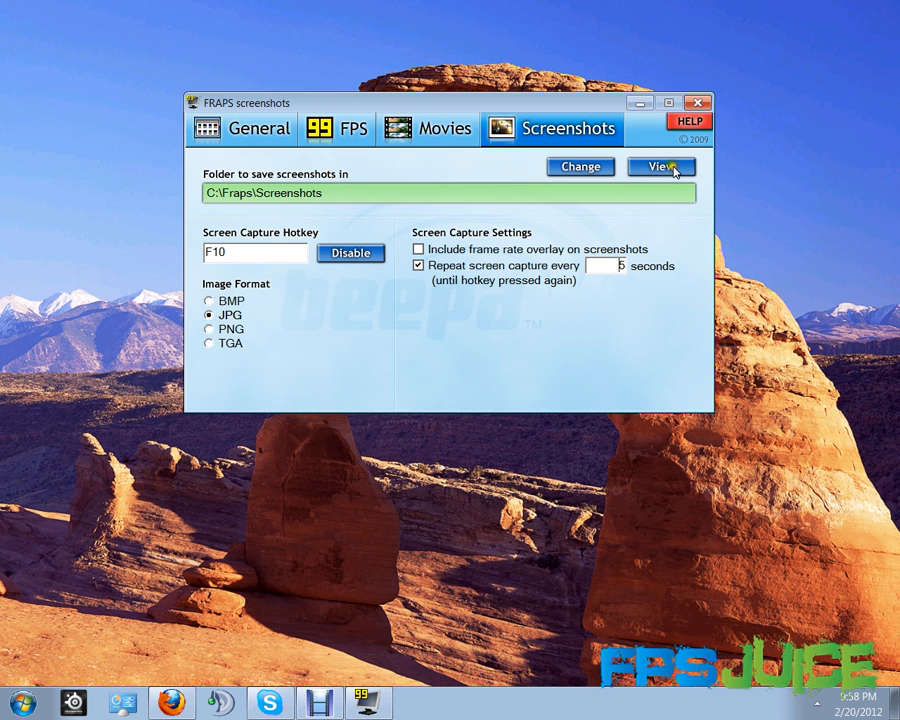
View the Screenshots folder and show the first SuddenAttack capture in the photo viewer.
click(660, 166)
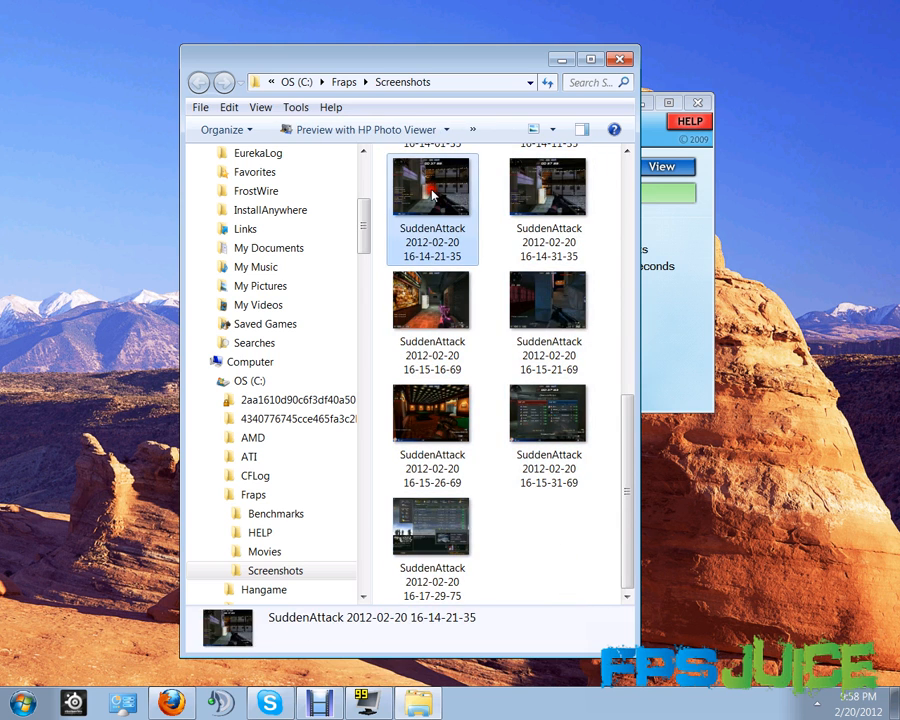
double_click(432, 188)
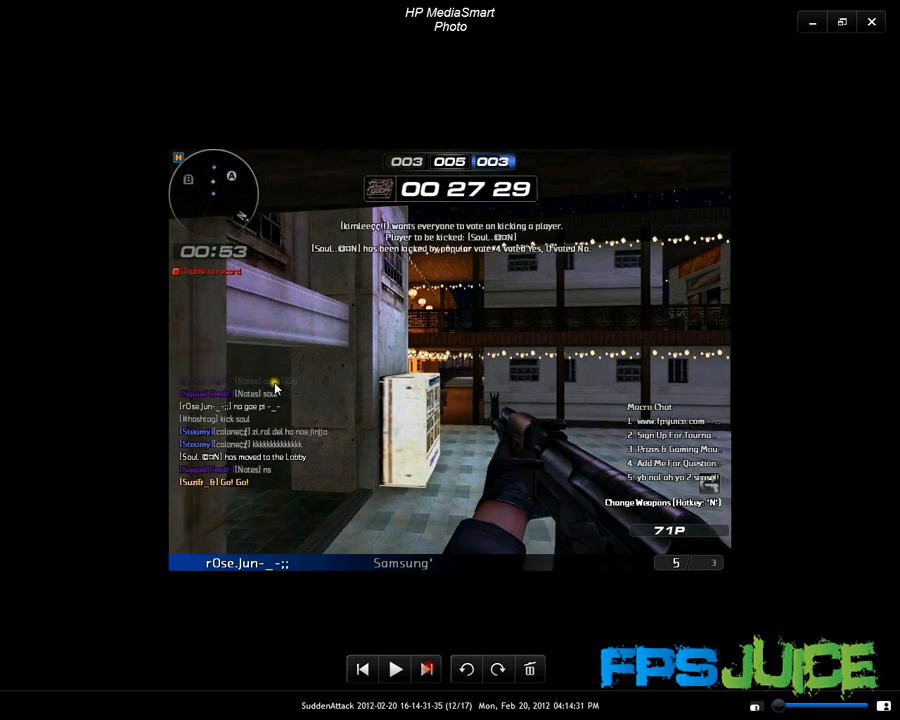
Step through the next three SuddenAttack screenshots in HP MediaSmart Photo.
click(426, 668)
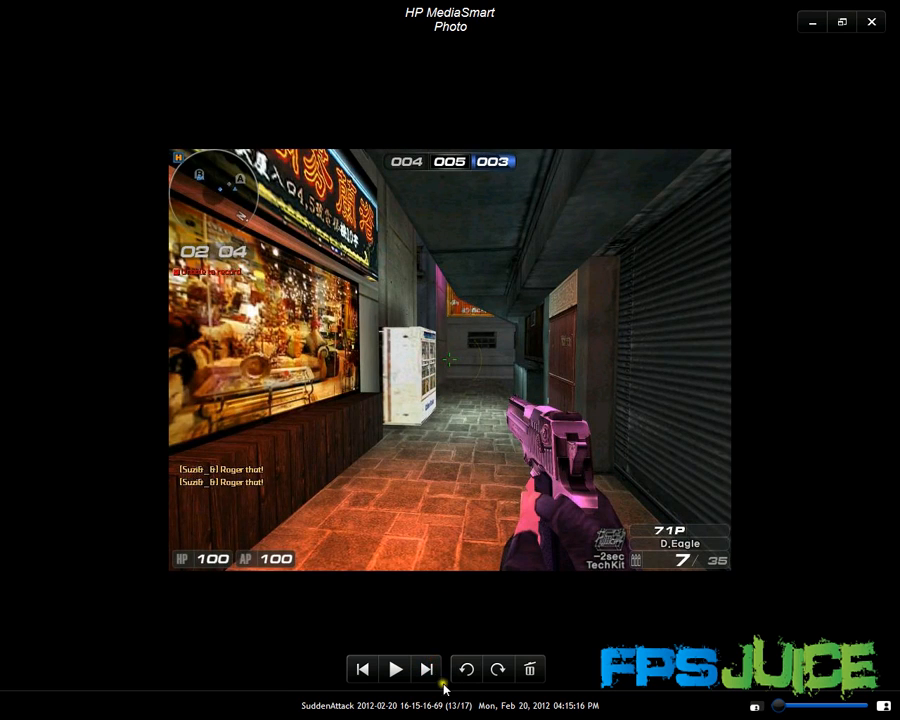
click(426, 668)
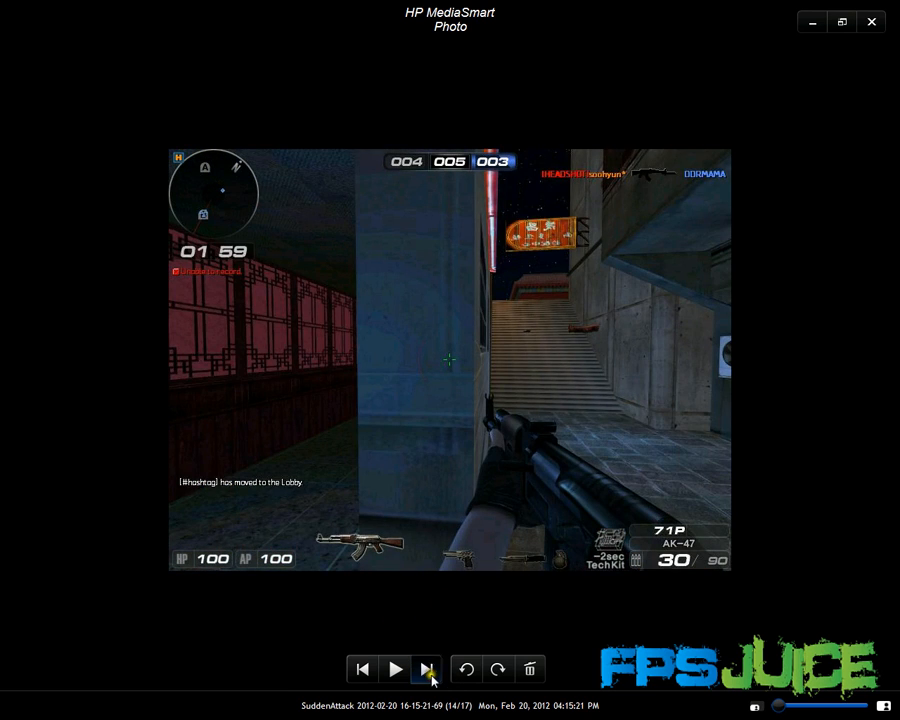
click(426, 668)
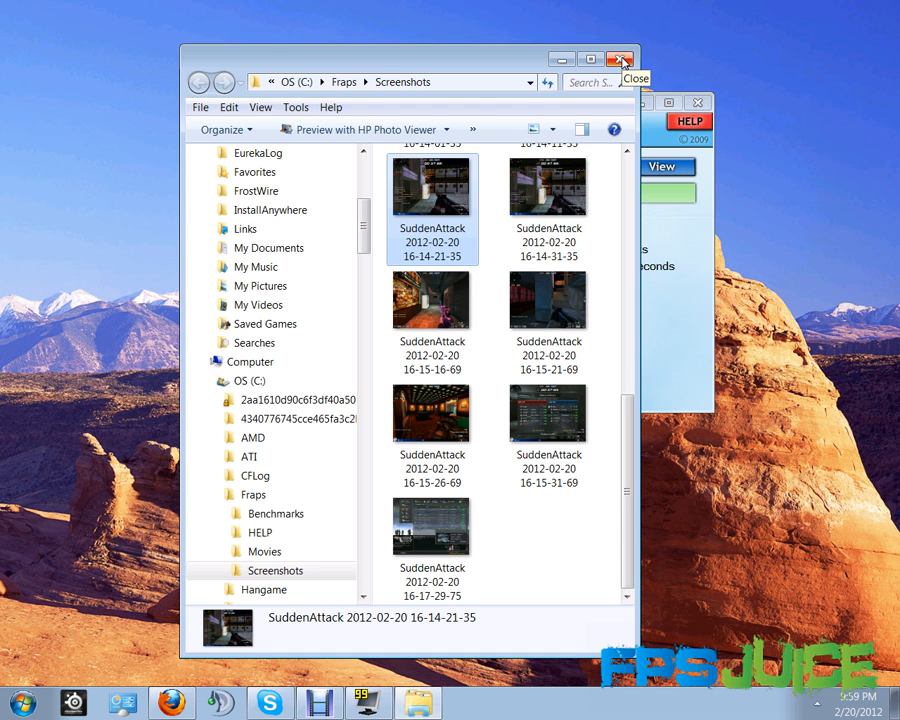
Close the Screenshots folder window, leaving the F10 / JPG / 5-second settings visible.
click(620, 60)
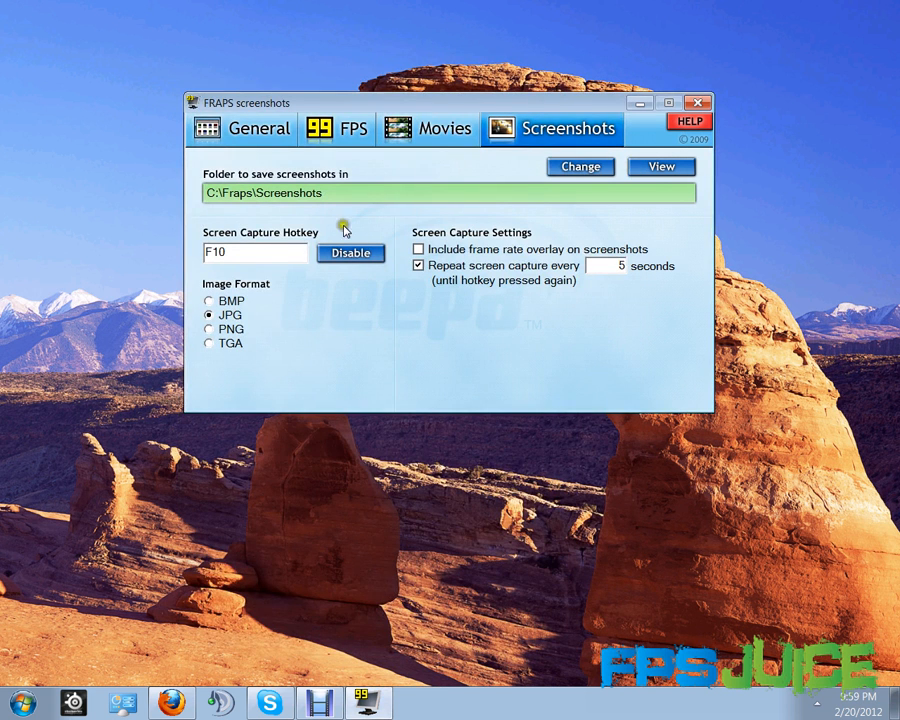
mouse_move(488, 138)
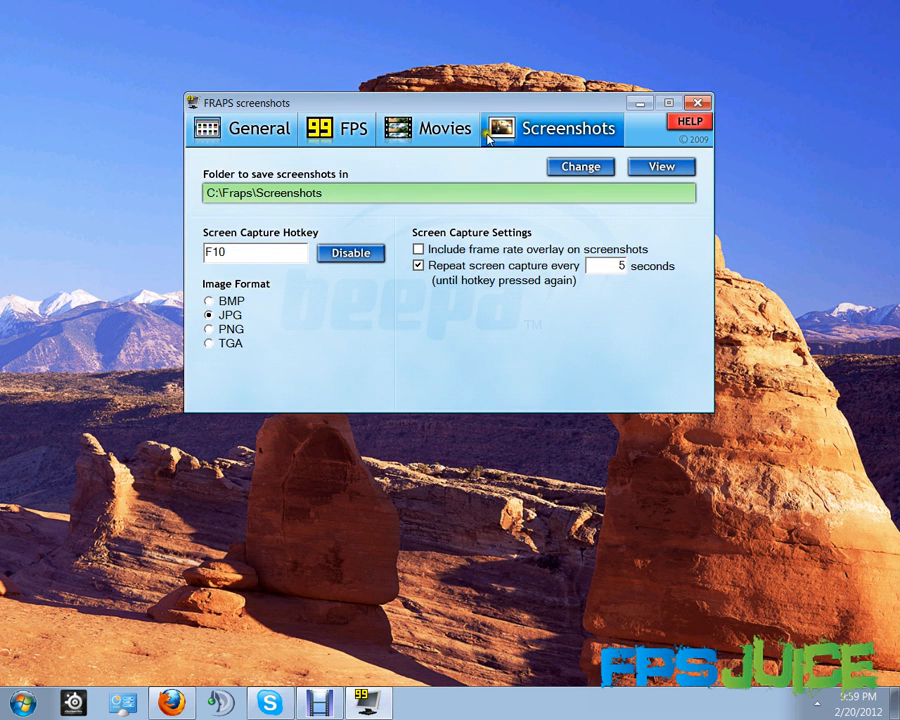
mouse_move(476, 154)
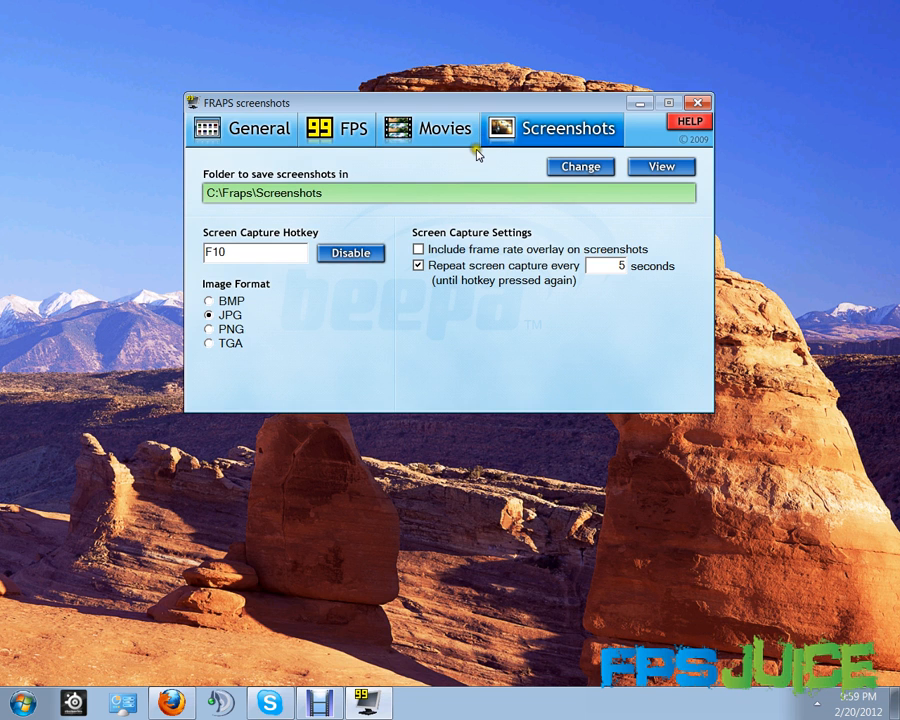
mouse_move(444, 160)
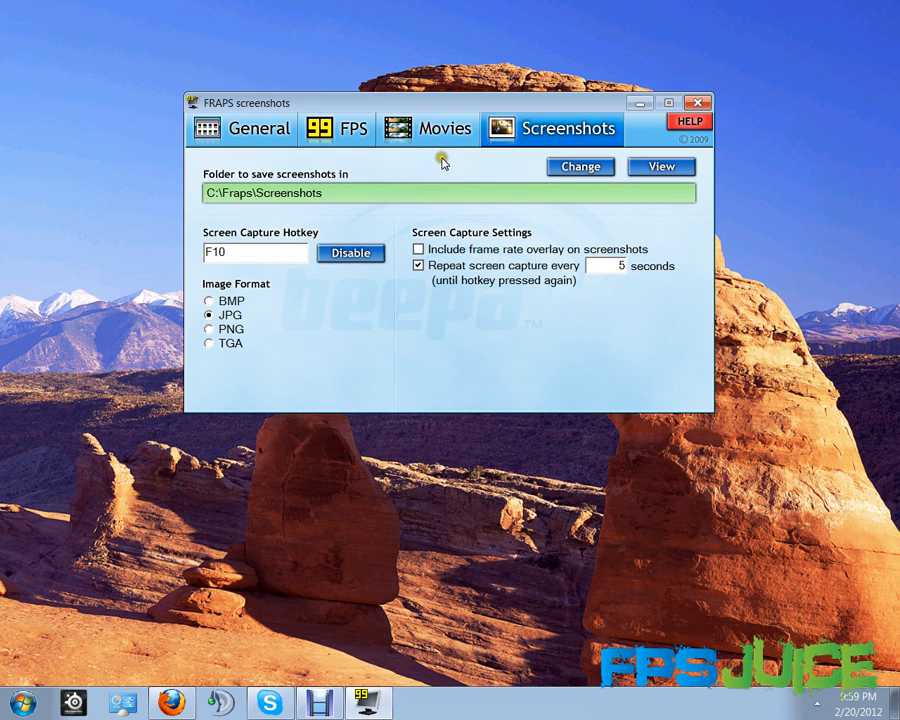
mouse_move(436, 156)
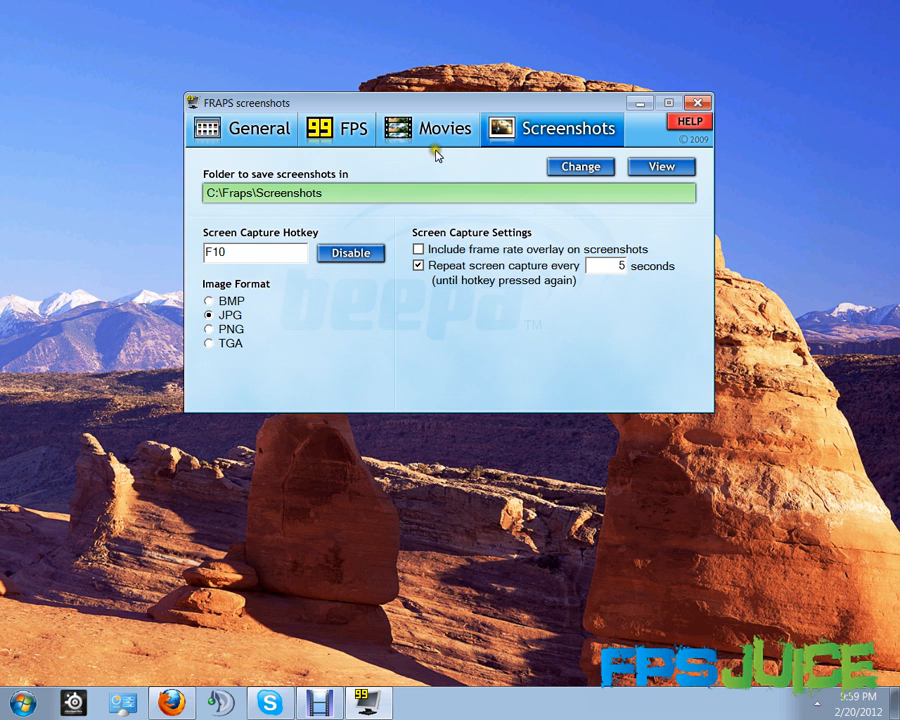
click(428, 128)
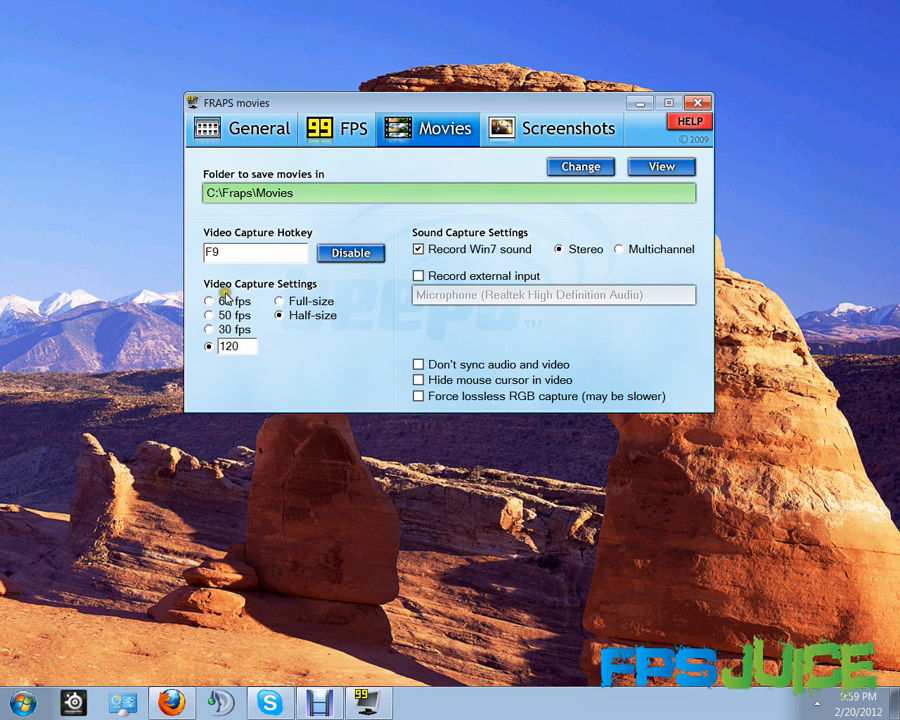
mouse_move(288, 330)
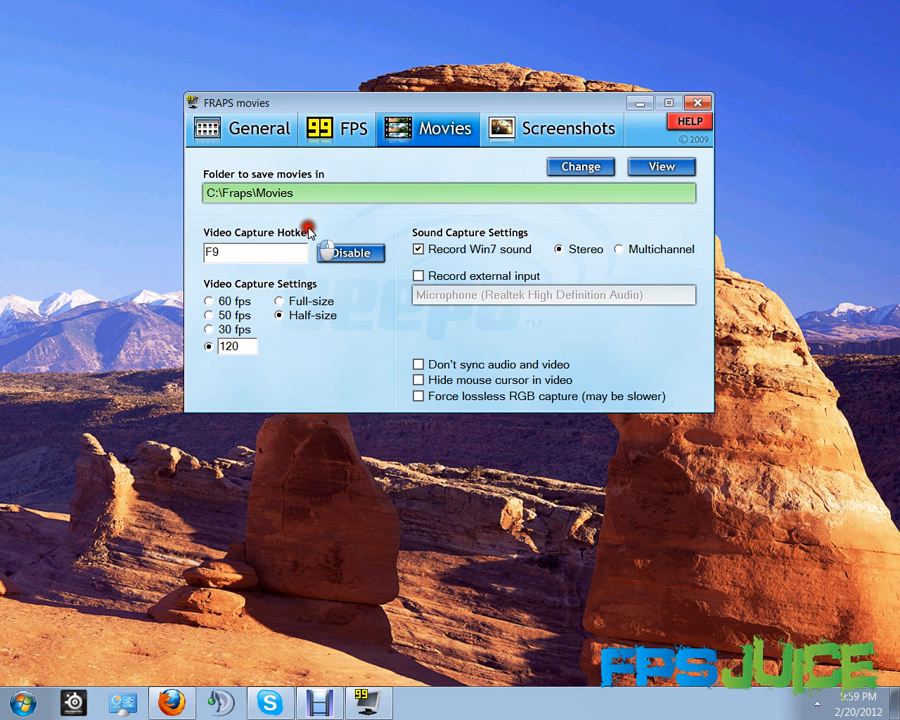
mouse_move(278, 292)
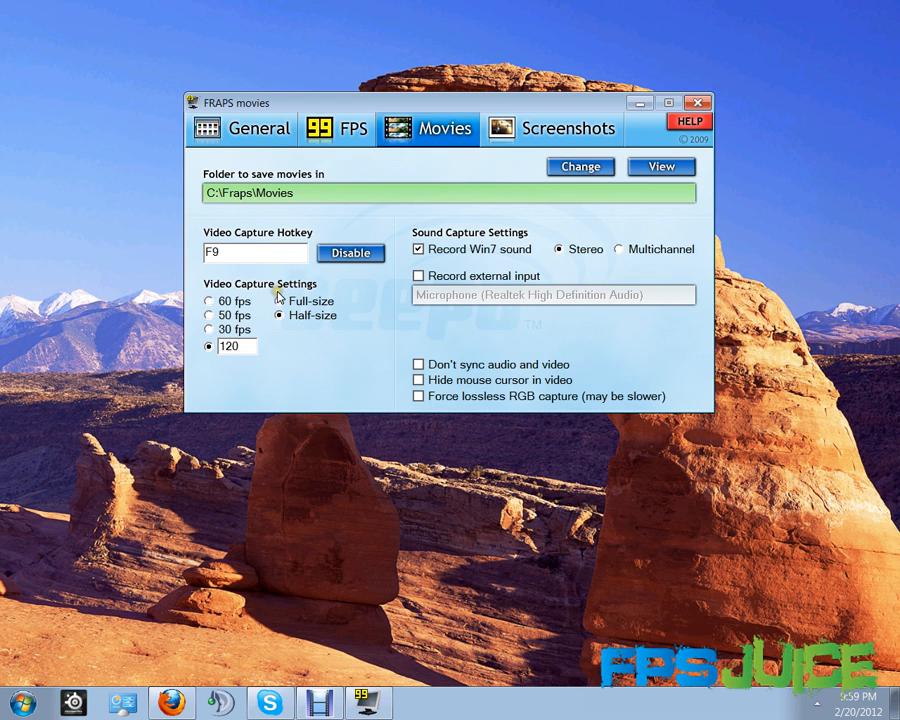
mouse_move(284, 288)
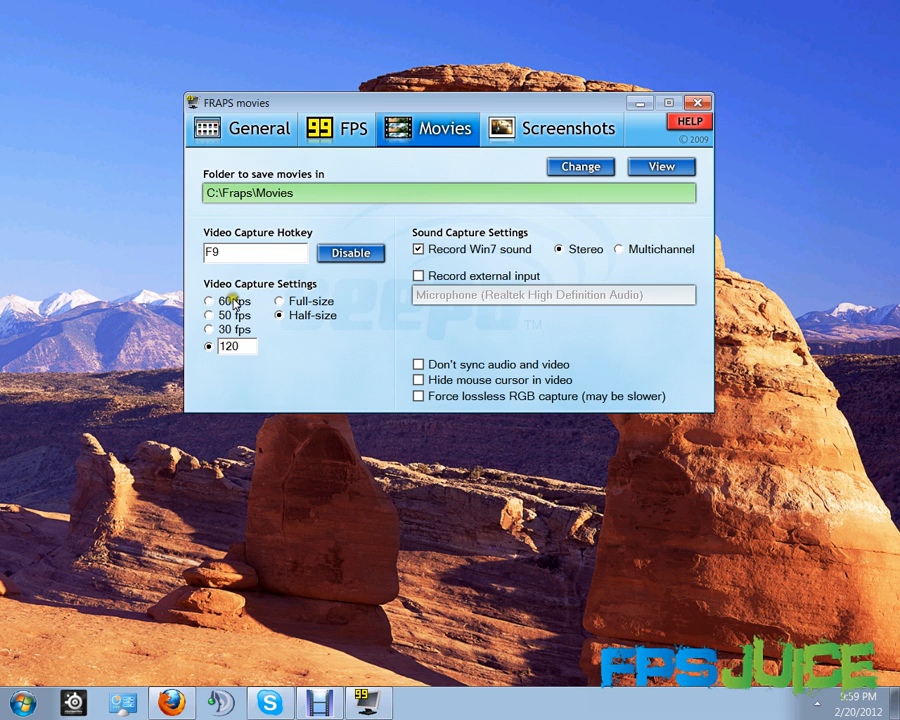
mouse_move(430, 290)
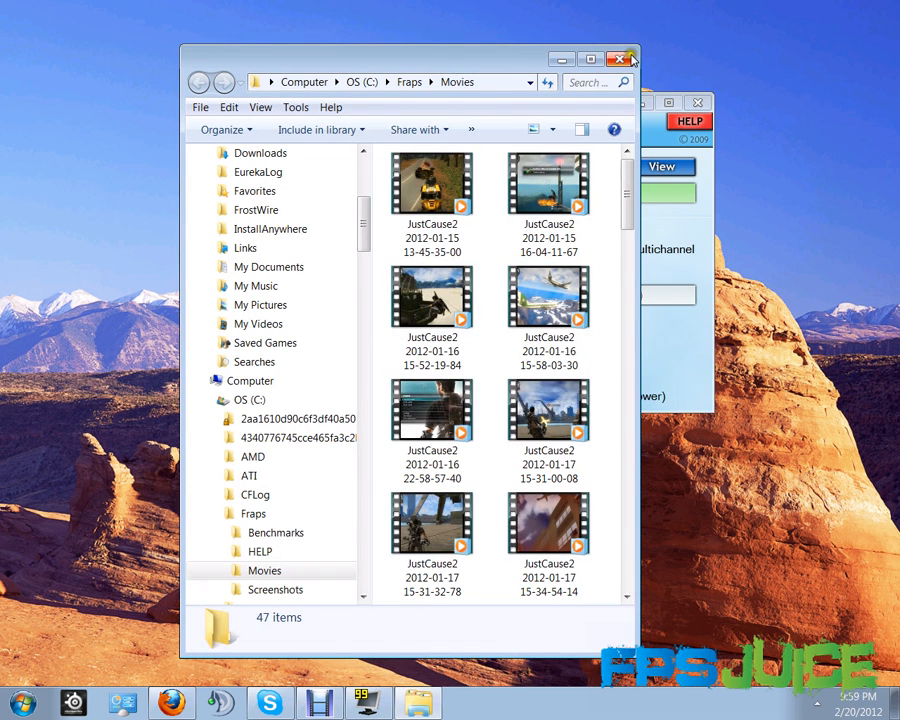
click(620, 58)
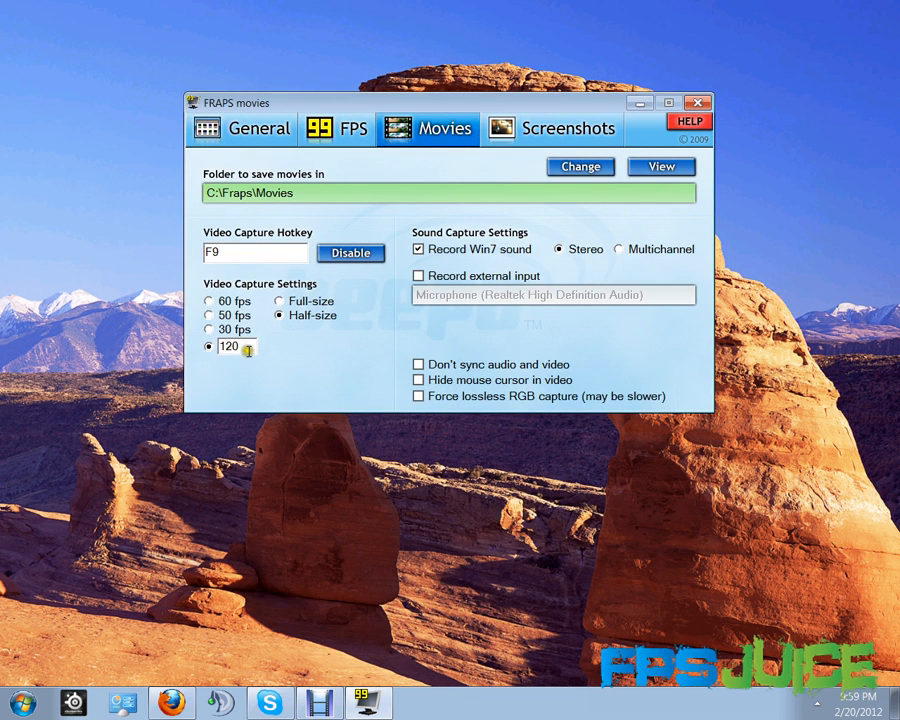
mouse_move(208, 296)
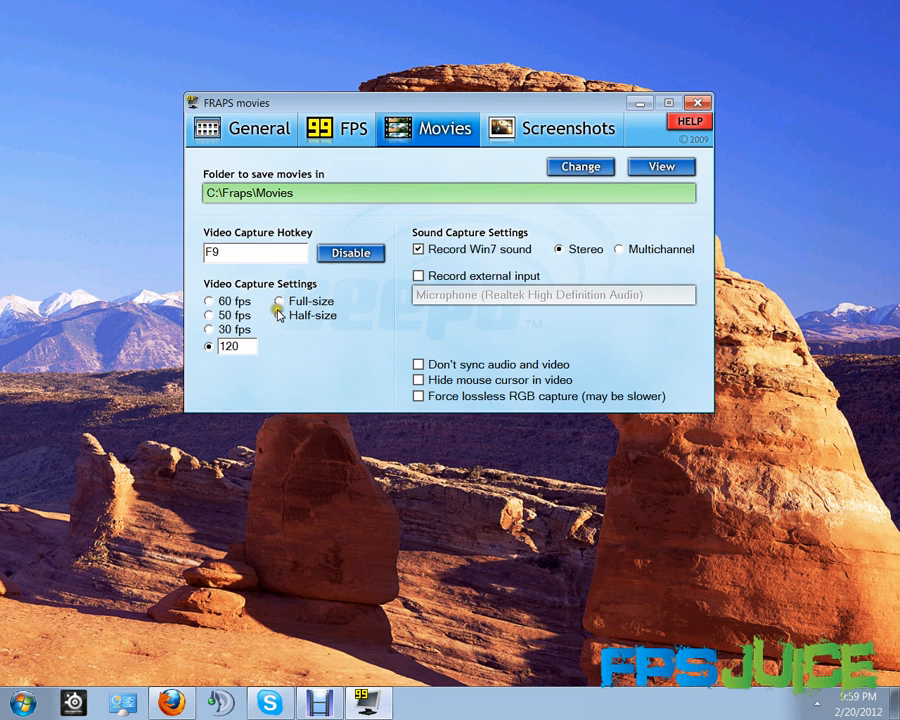
click(278, 316)
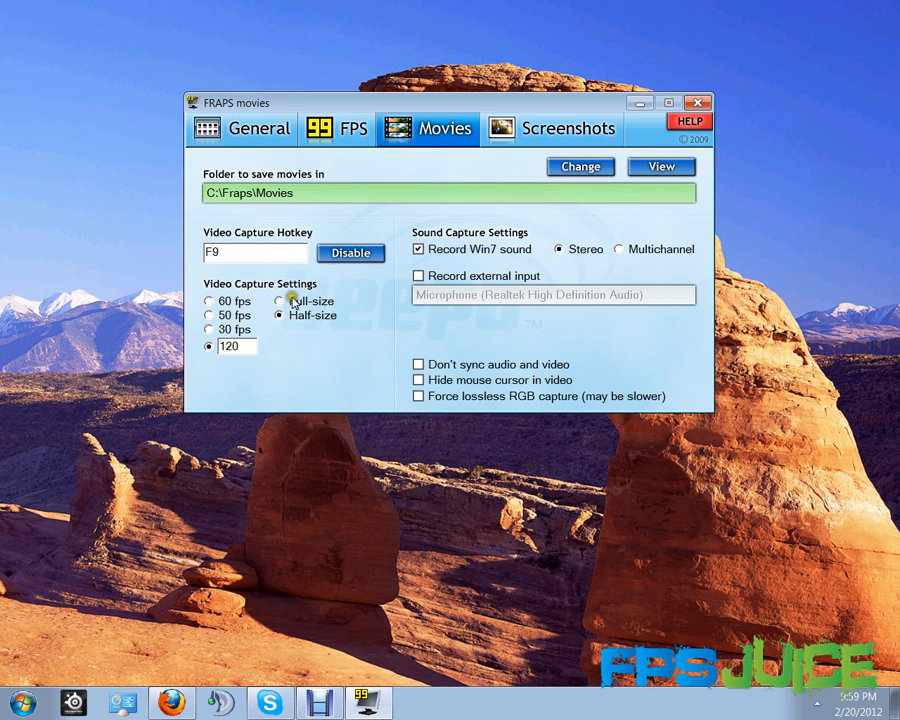
mouse_move(292, 334)
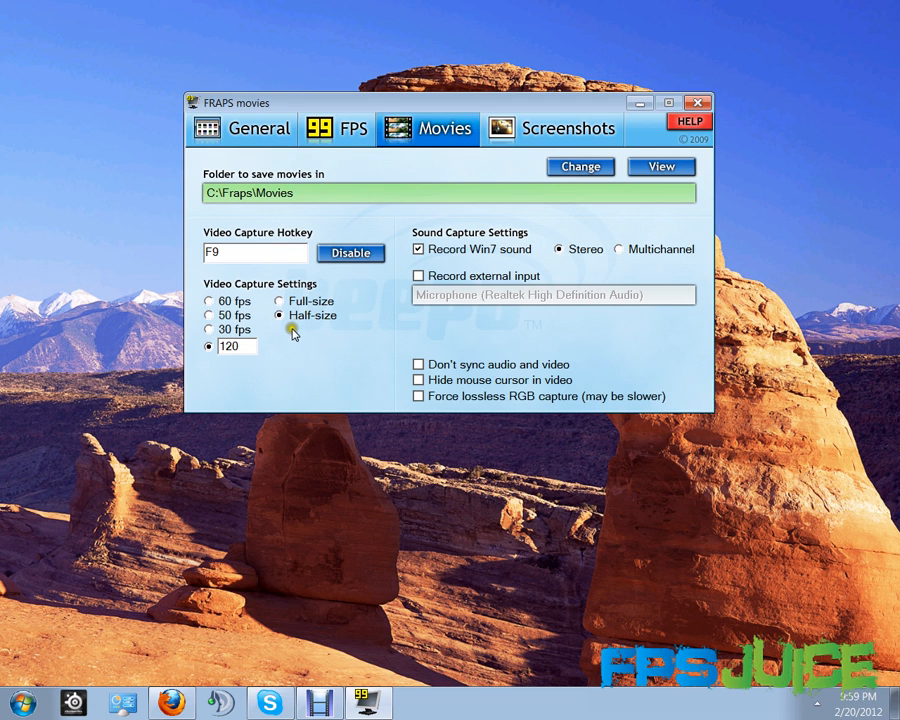
click(284, 300)
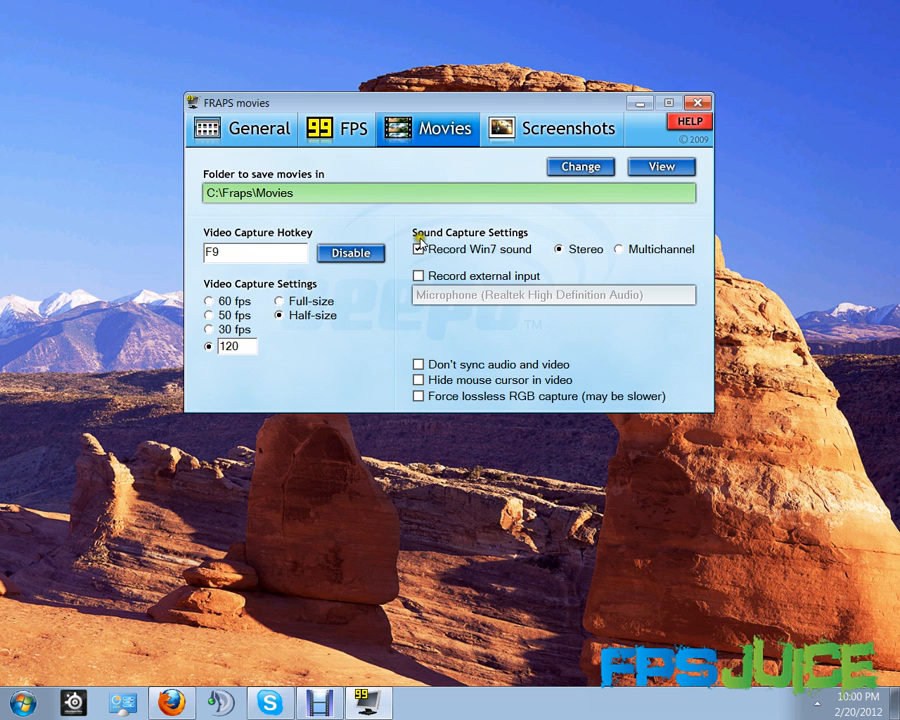
click(416, 248)
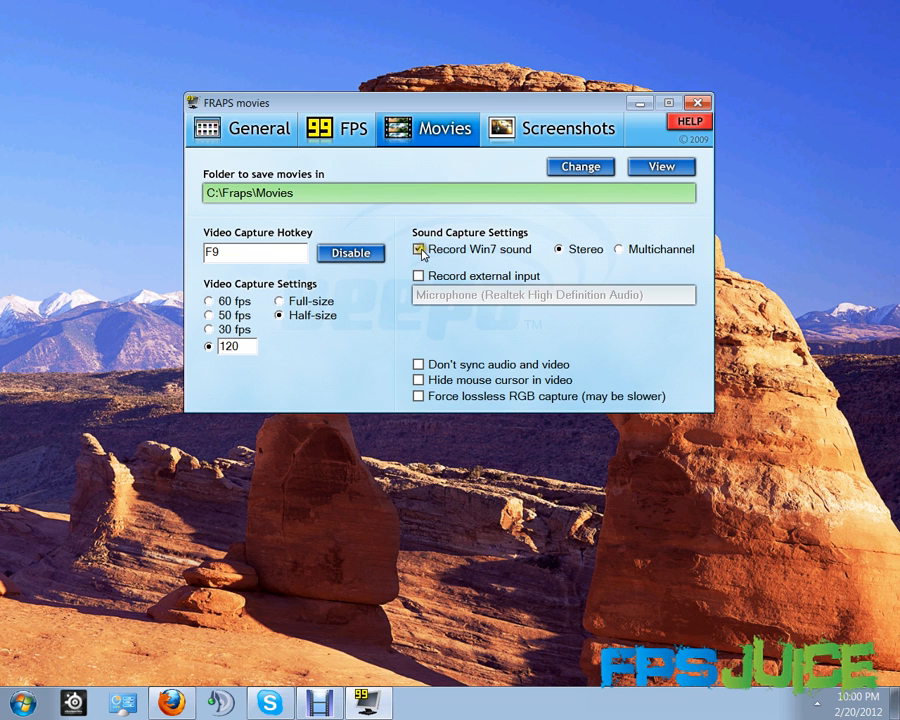
click(418, 250)
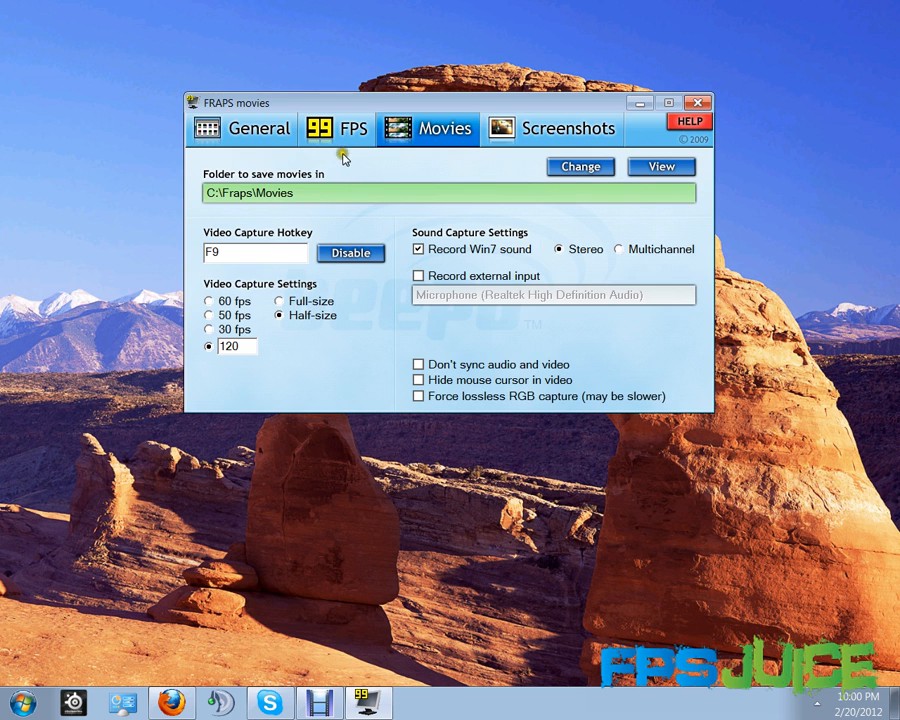
In the FPS settings, place the frame-rate overlay in the bottom-right corner.
click(336, 128)
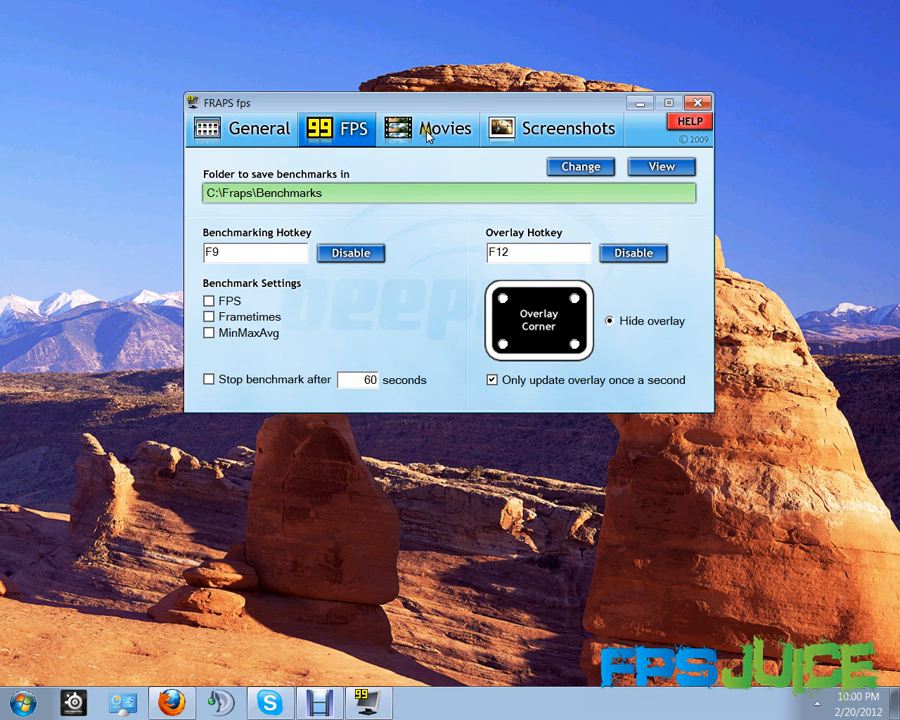
mouse_move(572, 292)
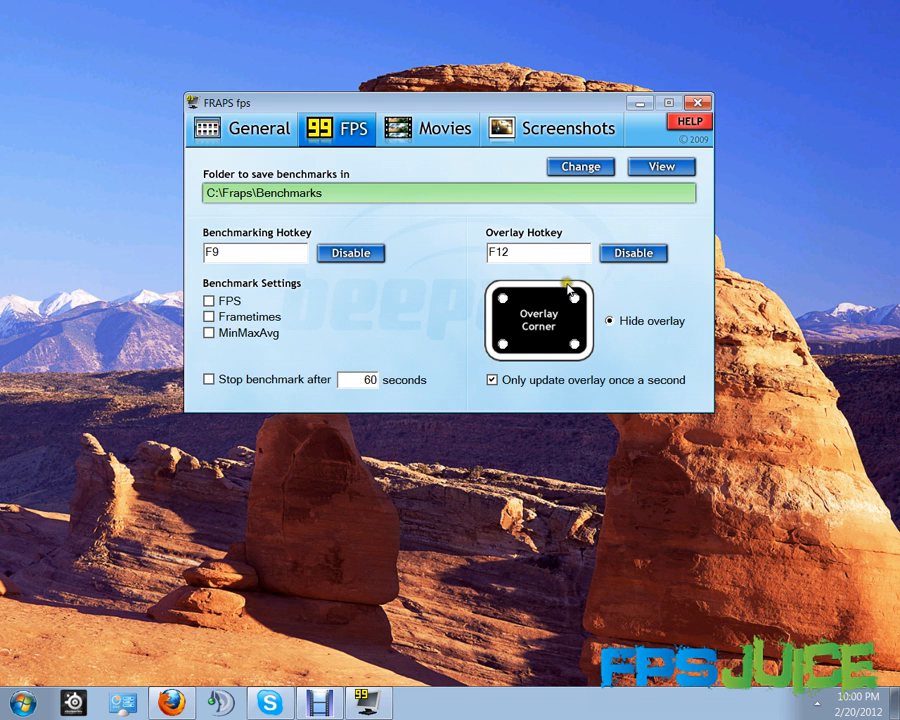
mouse_move(798, 8)
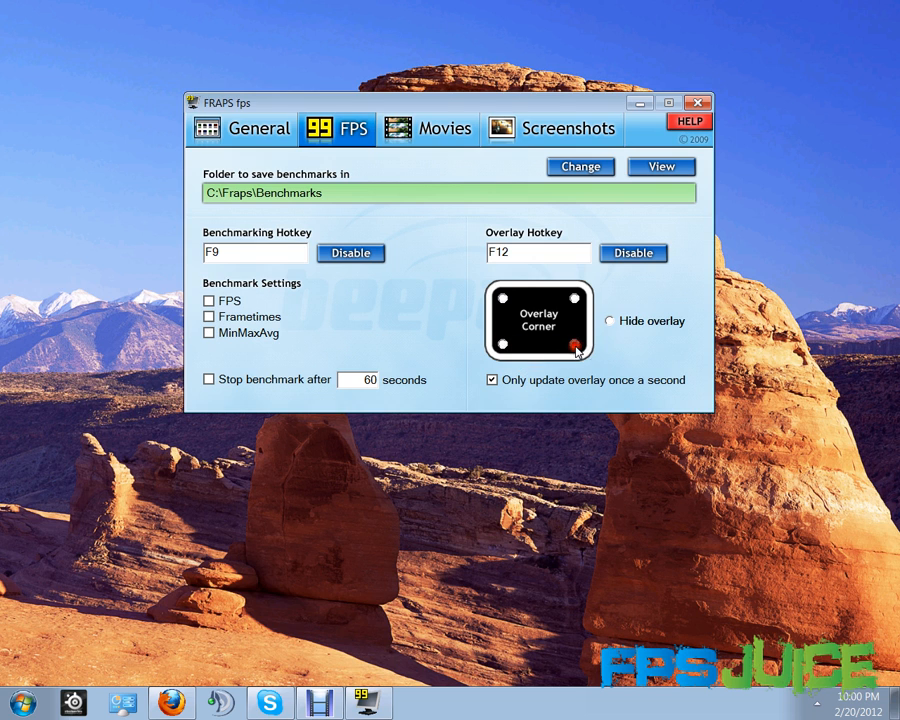
click(608, 320)
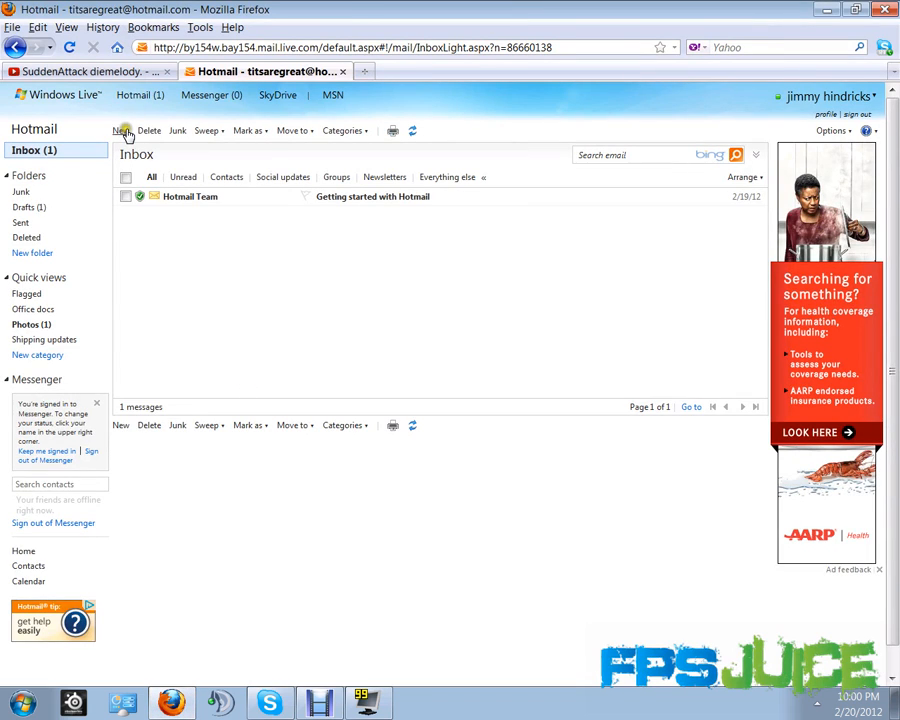
Start a new Hotmail message and bring up the attachment file chooser.
click(120, 130)
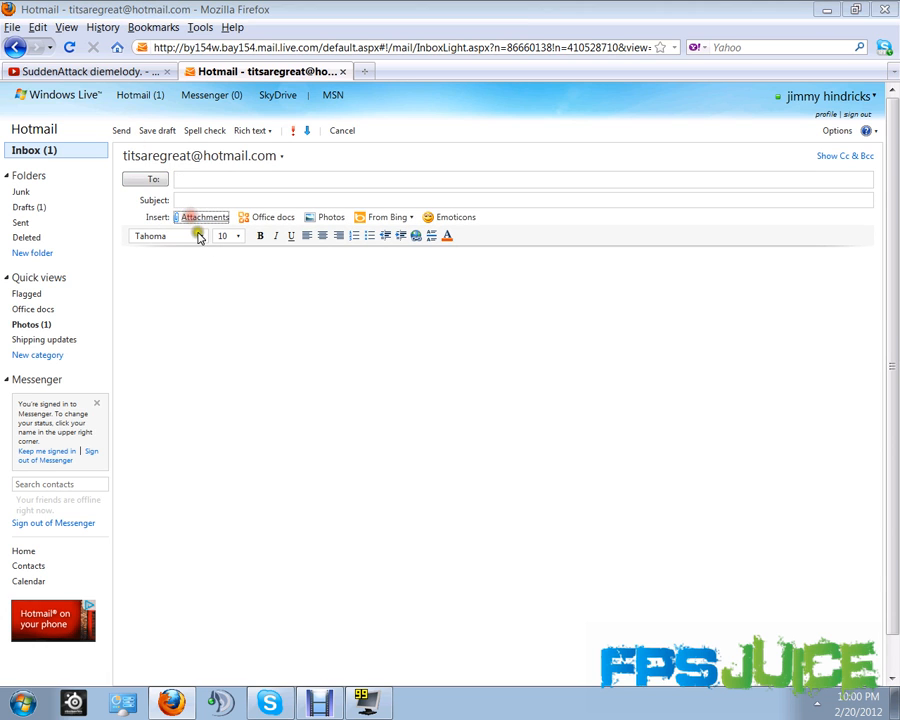
click(200, 216)
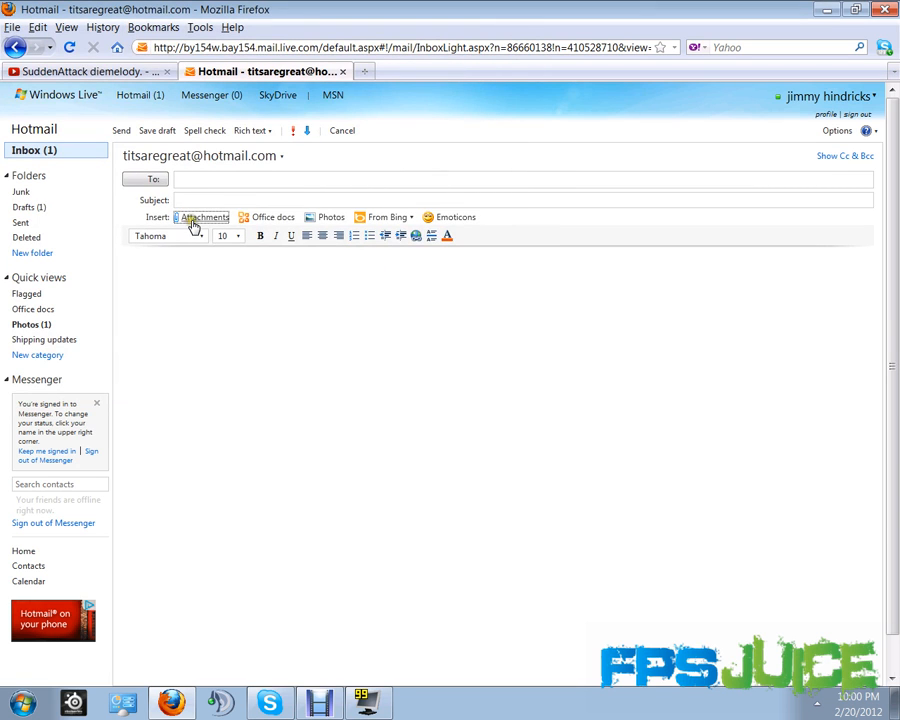
click(204, 216)
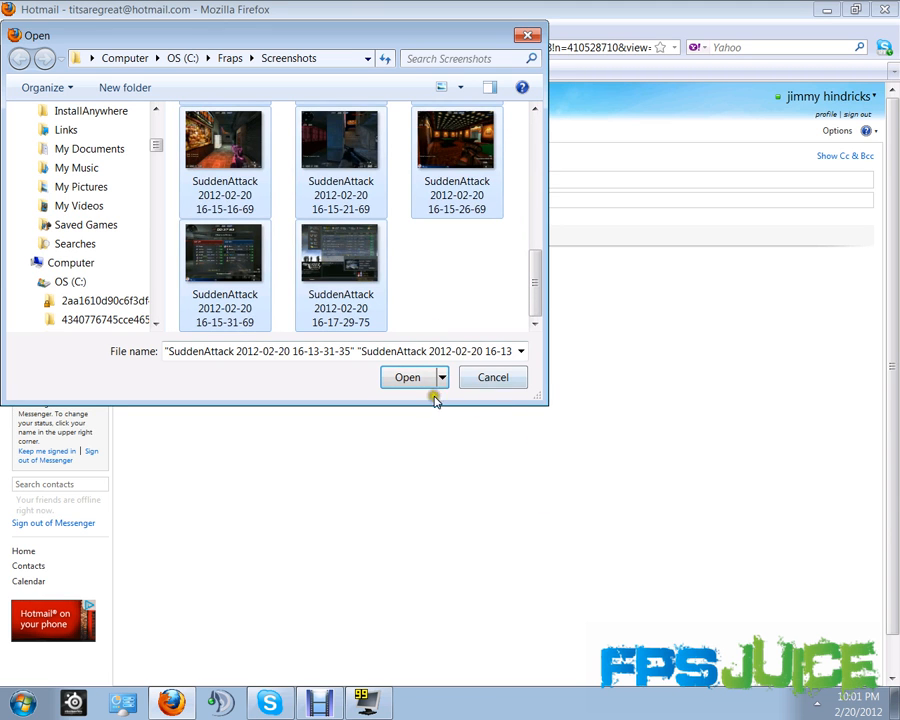
click(408, 376)
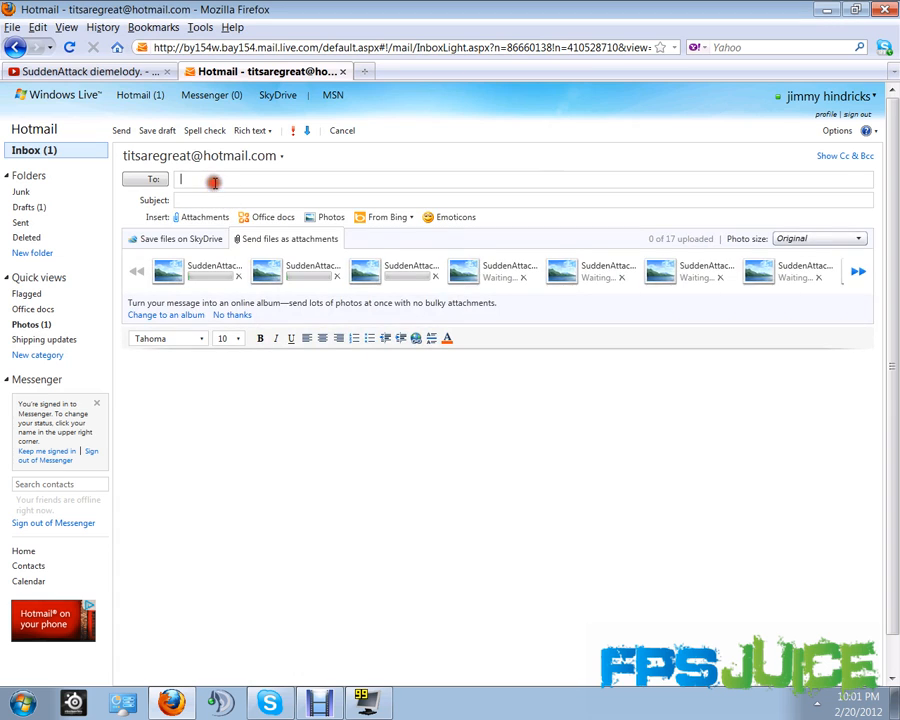
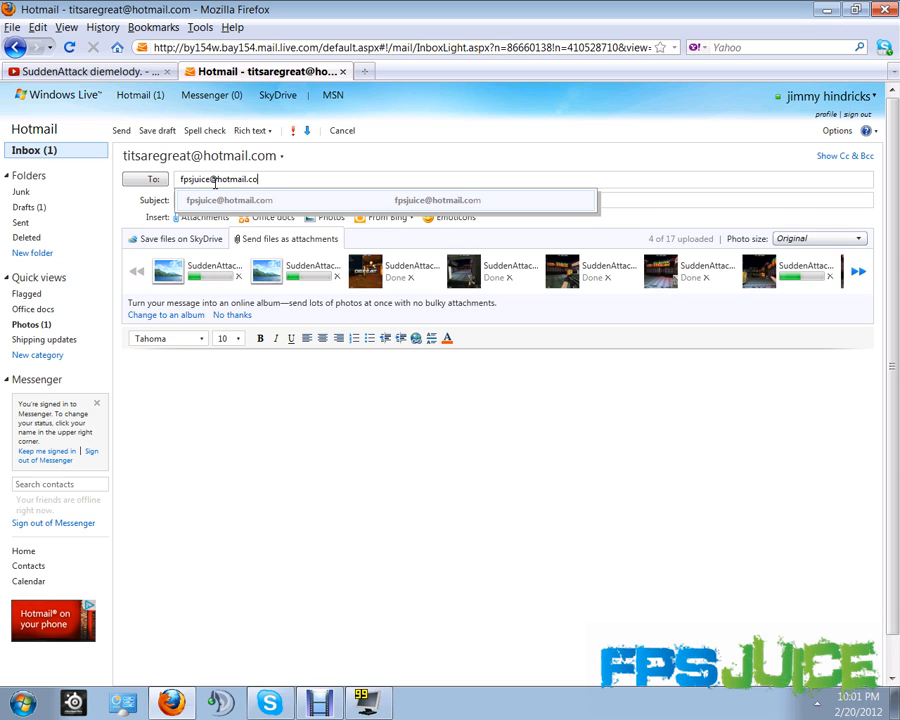
text(screens)
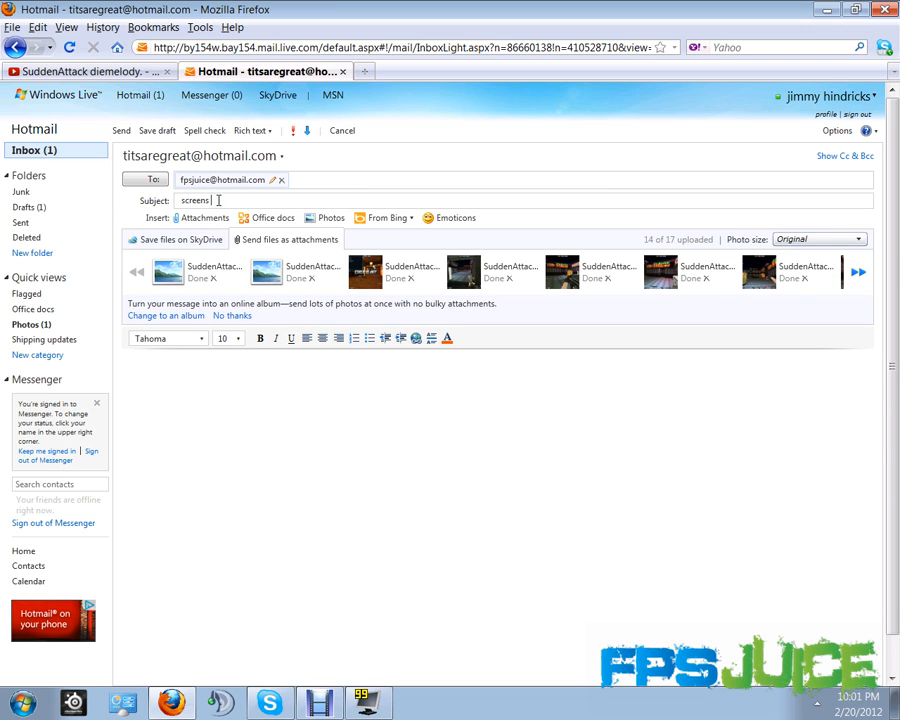
text(fps is g)
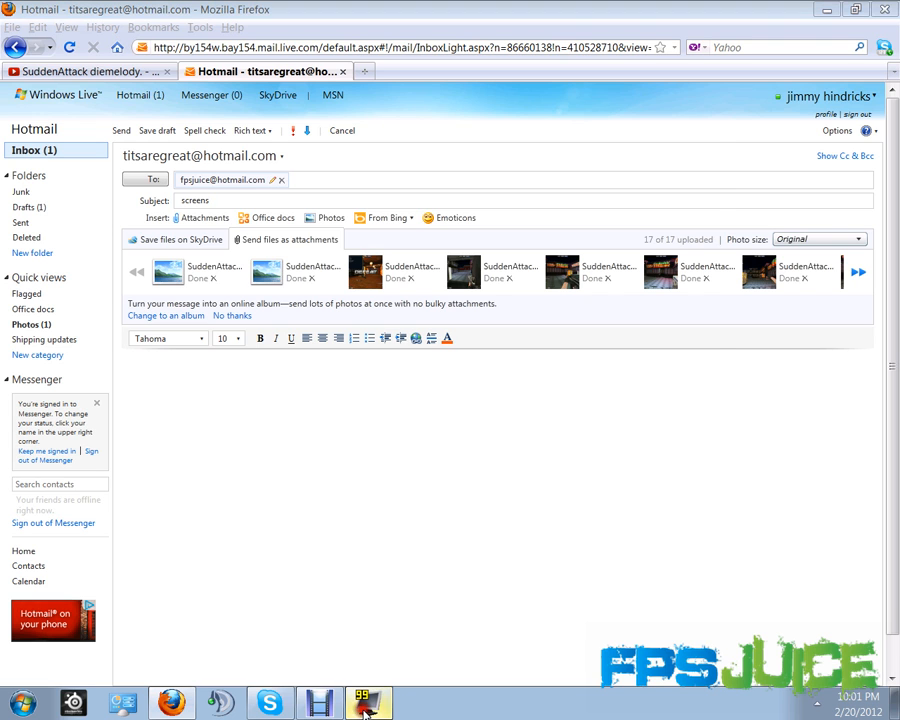
Bring Fraps back up showing its Movies capture settings.
click(368, 704)
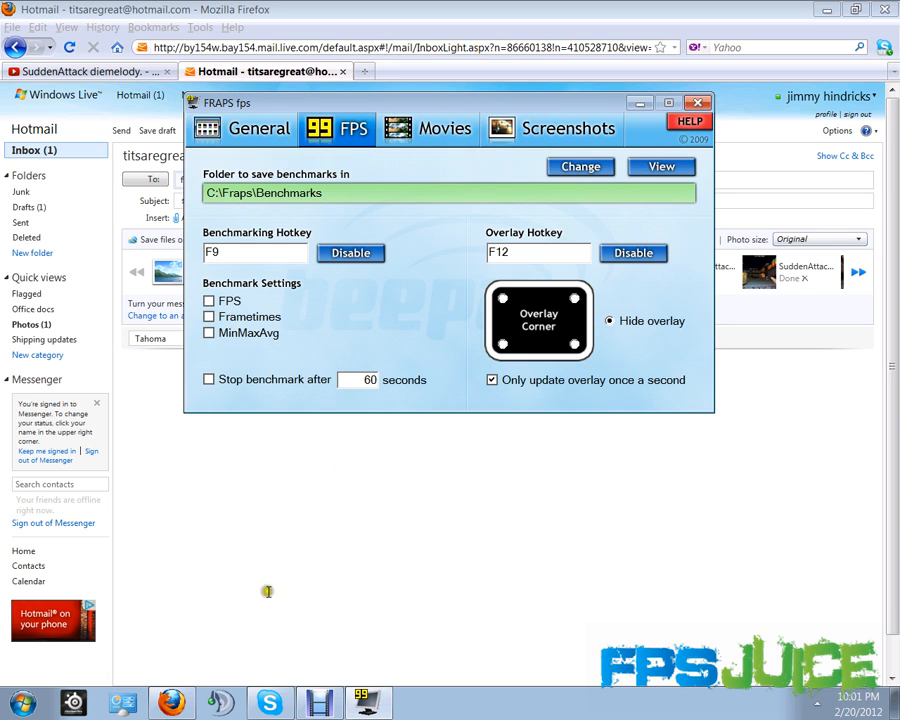
click(428, 128)
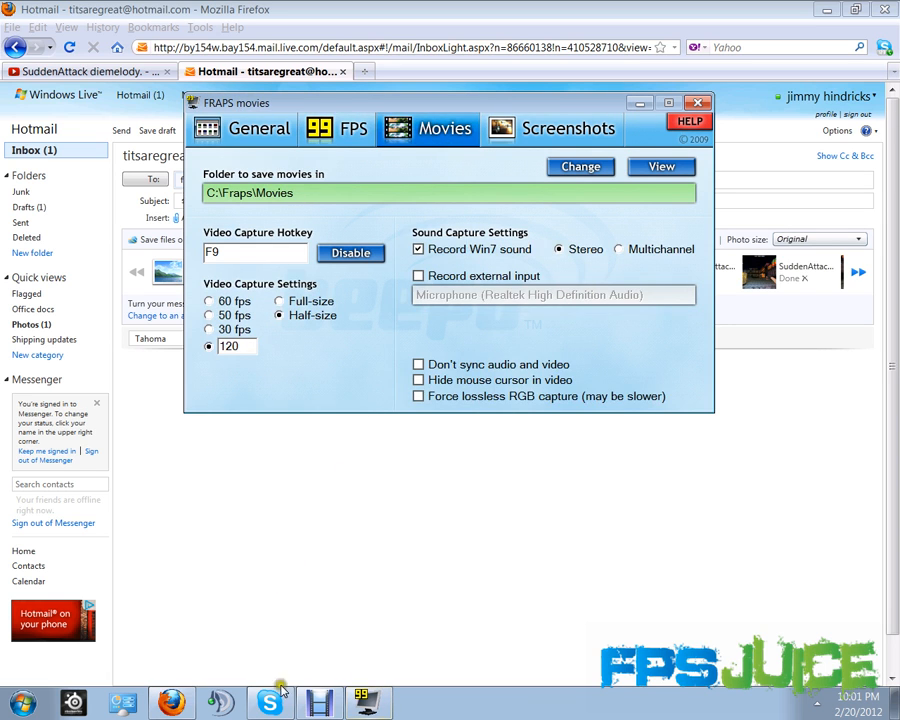